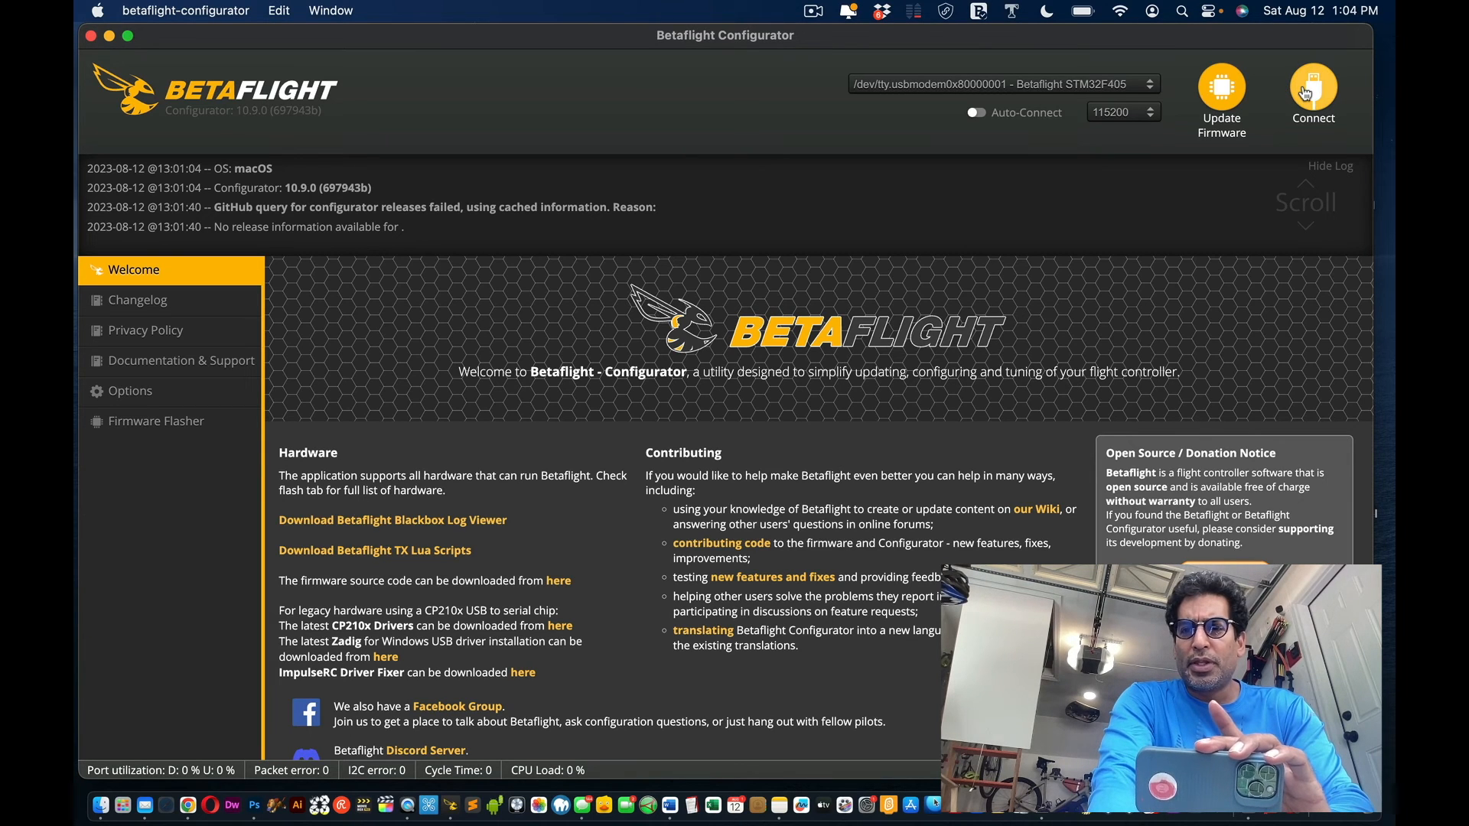
# Connect to the Pavo Pico flight controller and enable expert mode.
pyautogui.click(1313, 93)
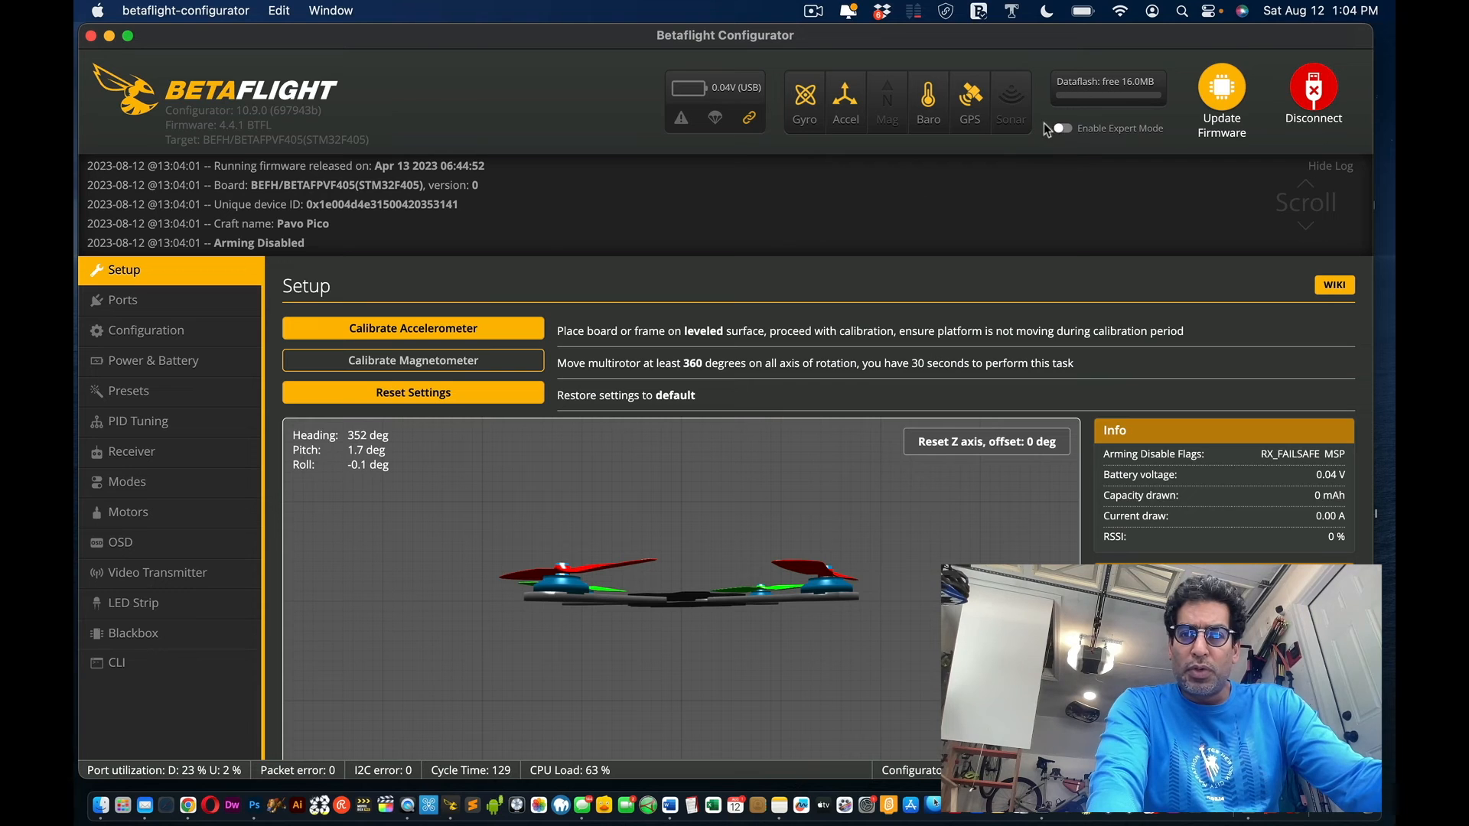
pyautogui.click(1062, 128)
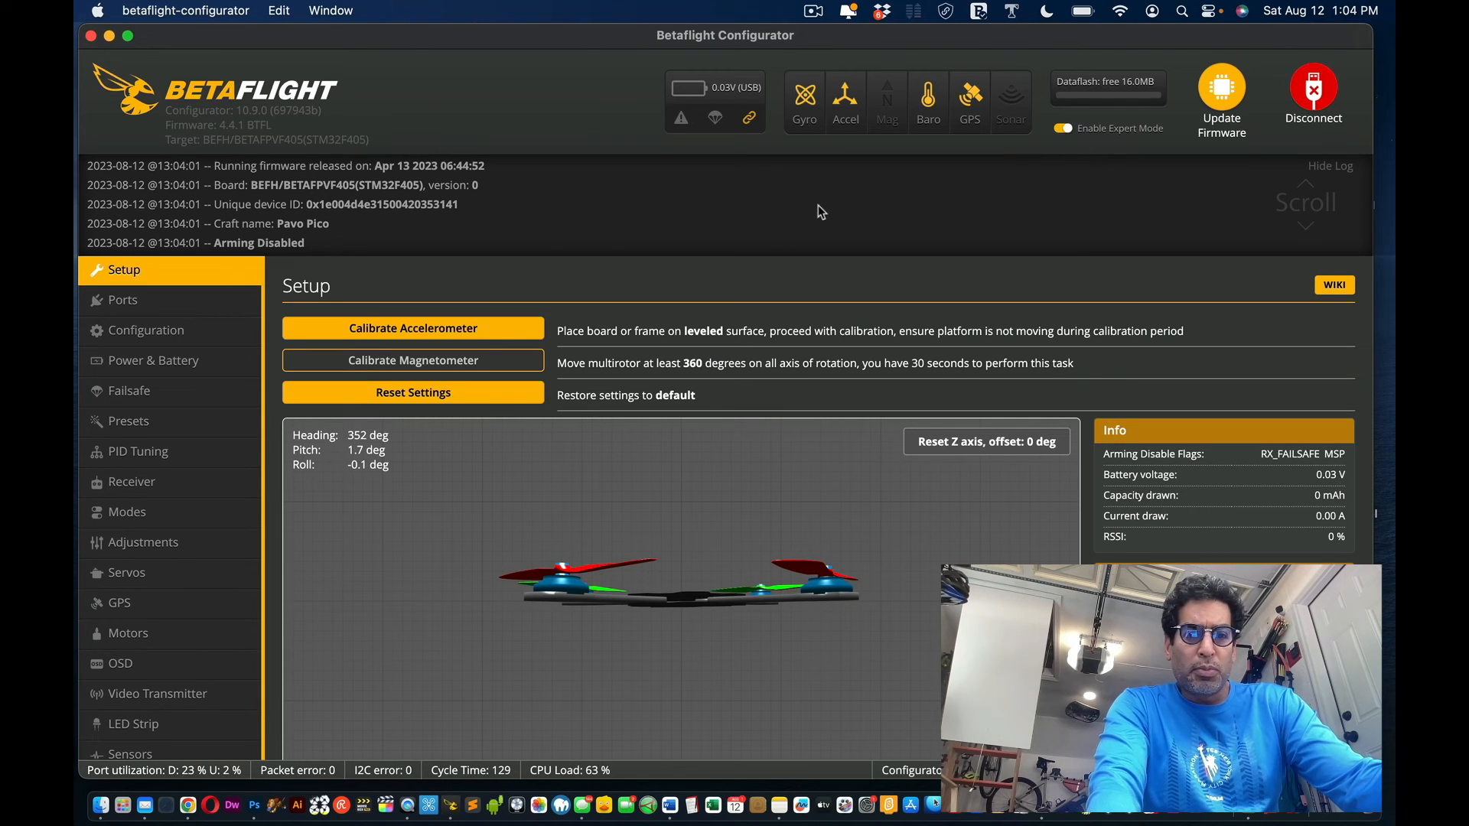
# Show the GPS page with its 3D fix, six locked satellites and the position map.
pyautogui.click(119, 603)
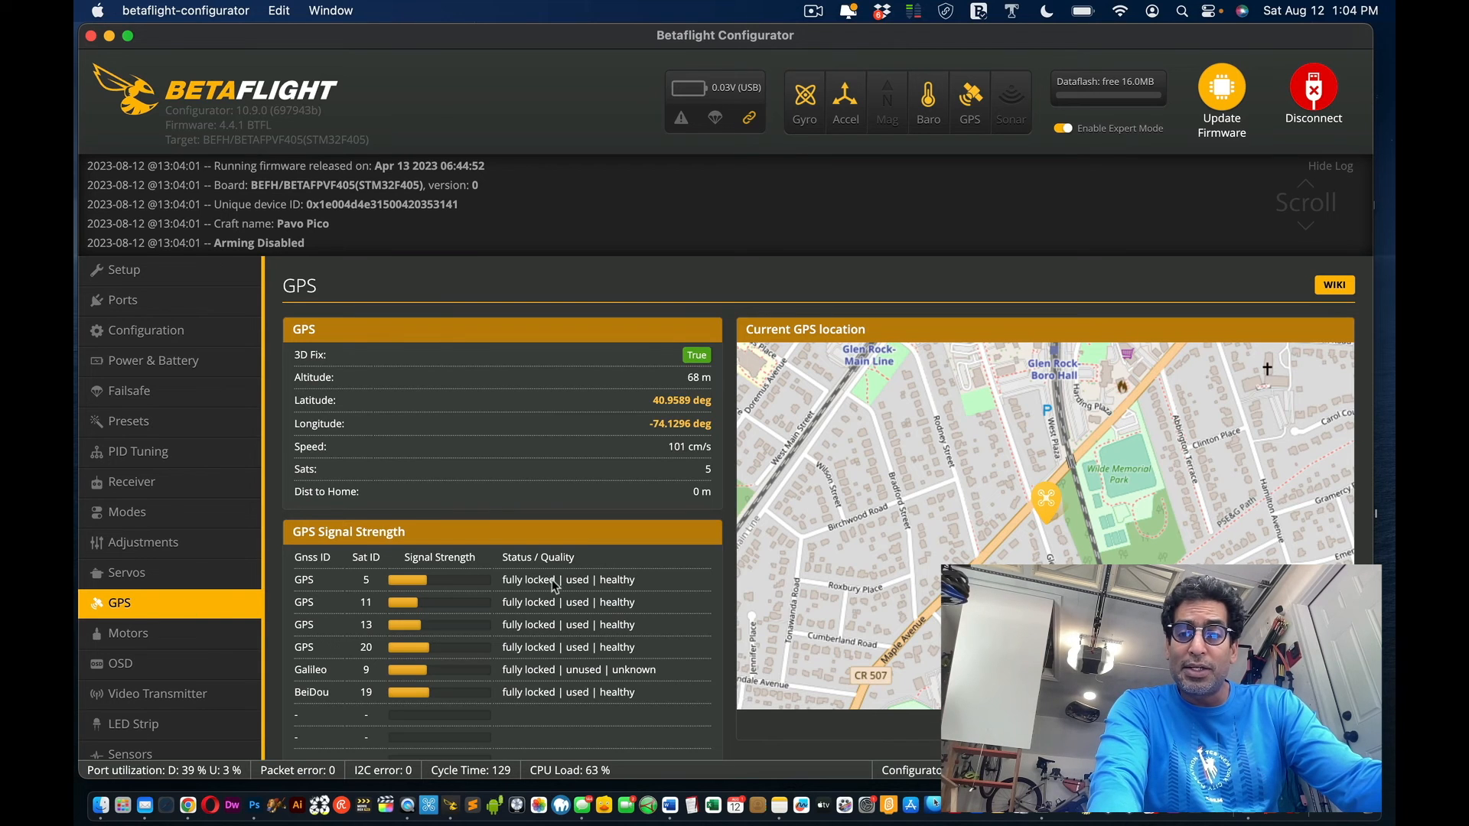
pyautogui.scroll(-3)
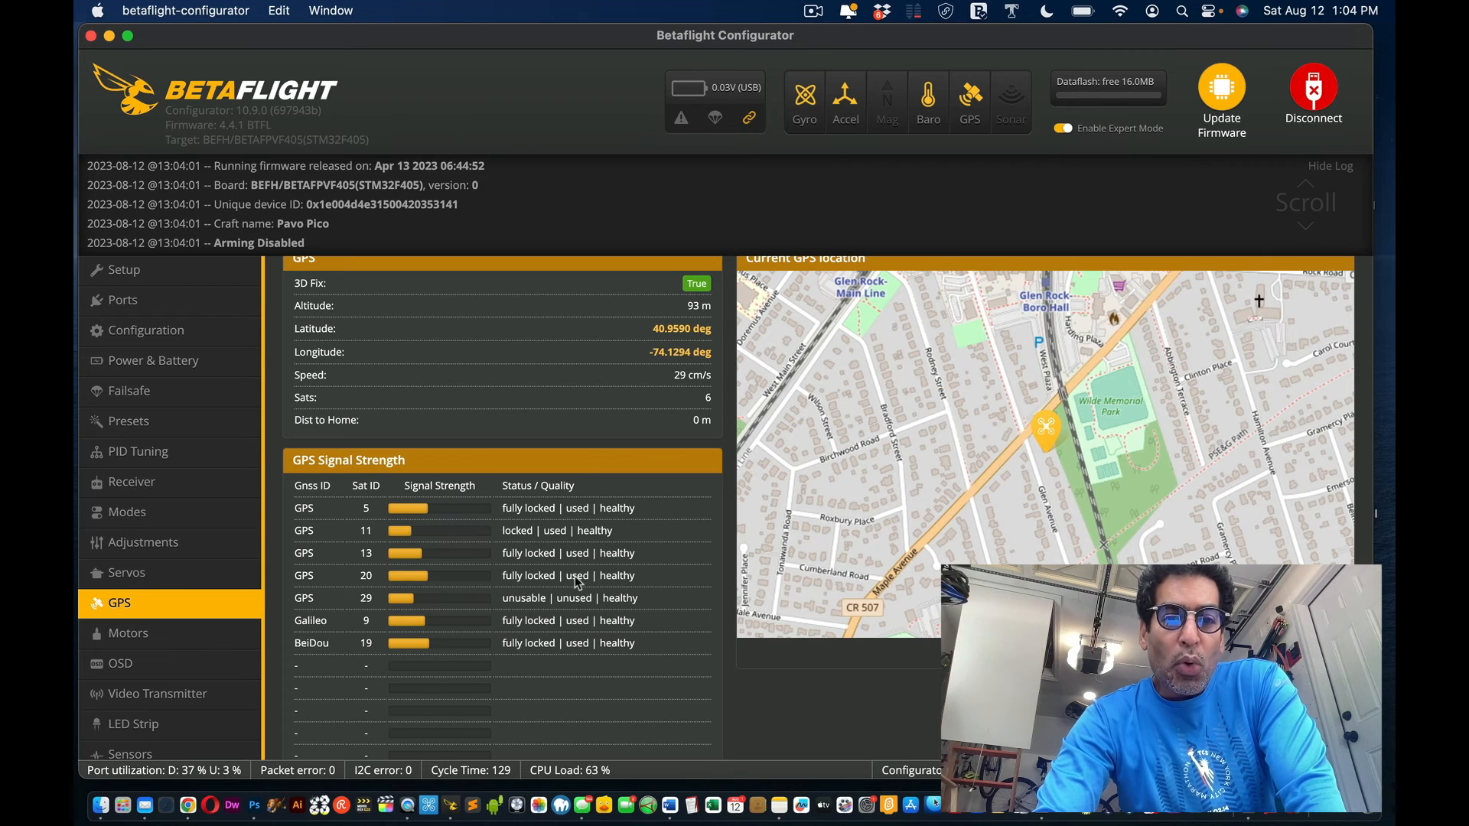
pyautogui.moveTo(987, 465)
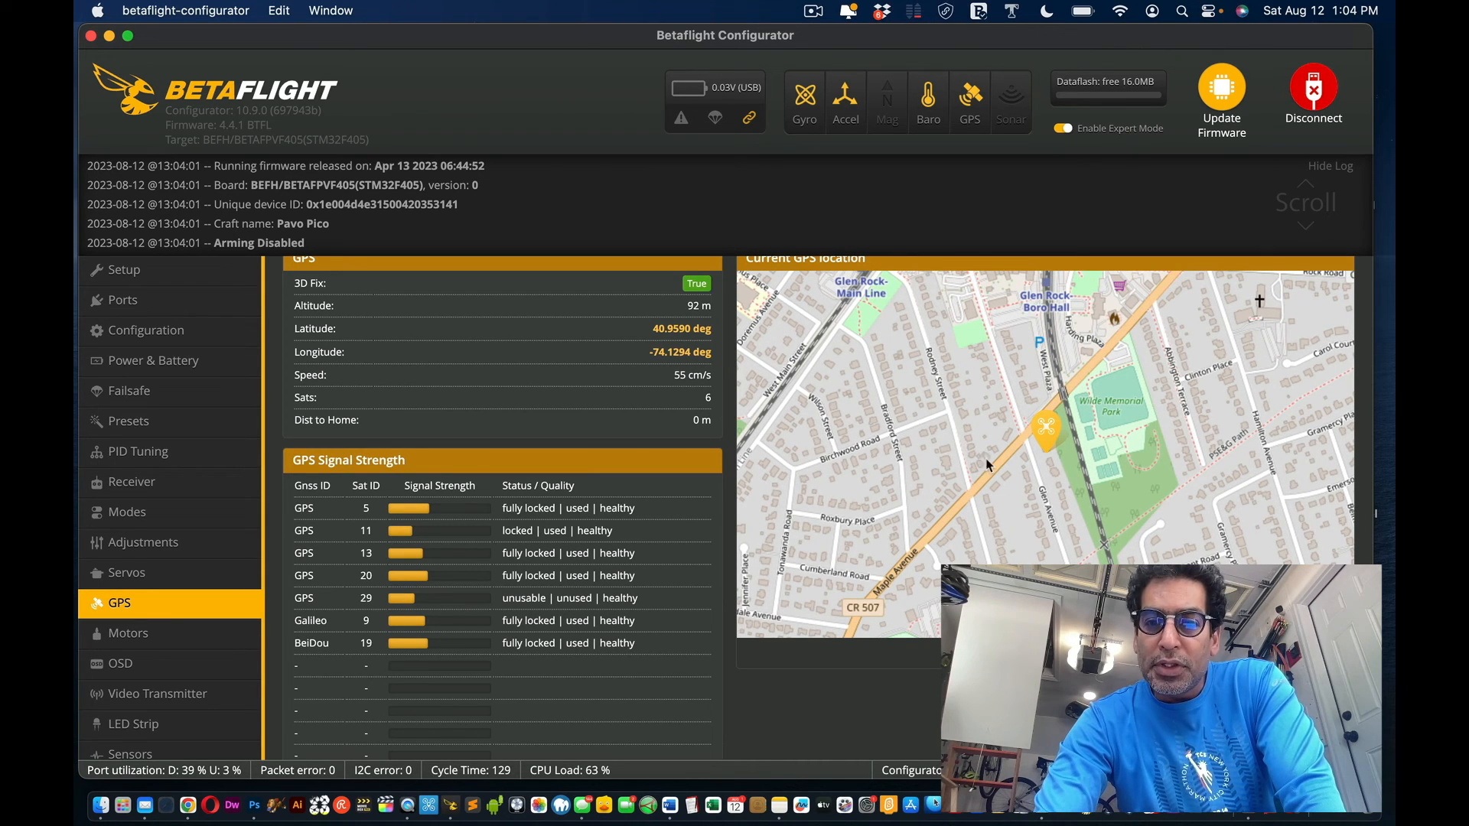